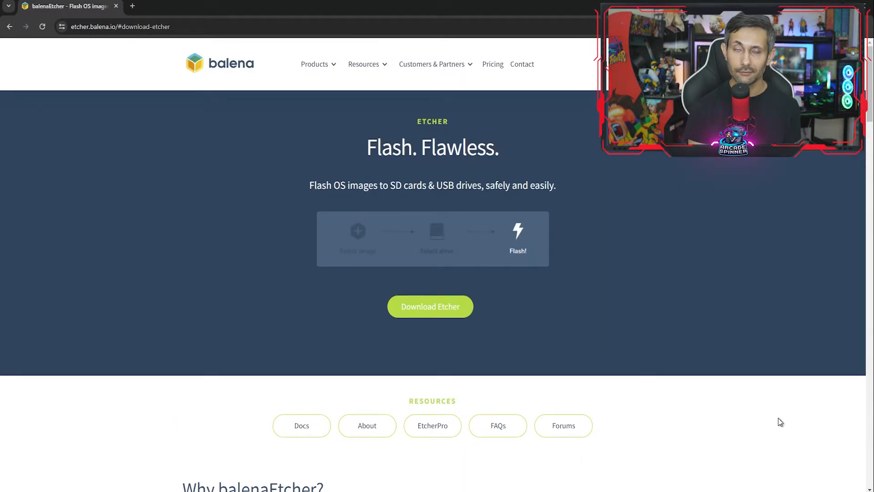
Step: Download the Windows portable Etcher build and launch balenaEtcher-Portable-1.18.11 from File Explorer
scroll(down, 3)
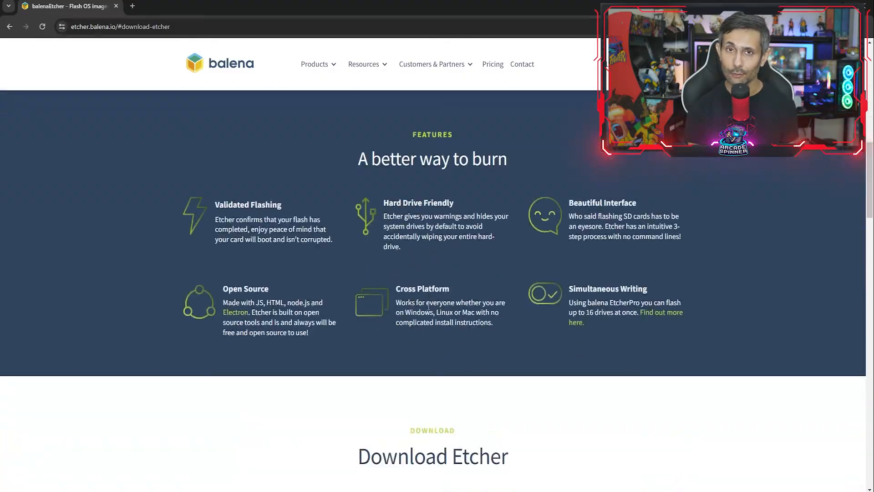
scroll(down, 3)
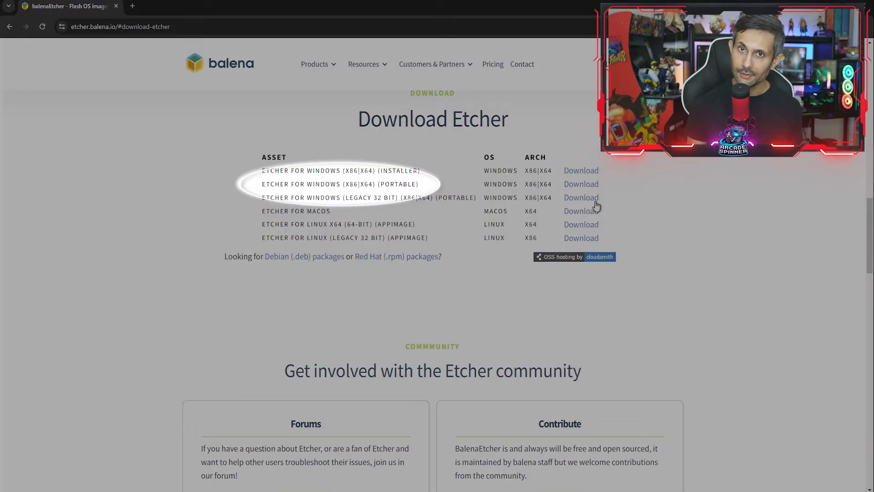
mouse_move(588, 190)
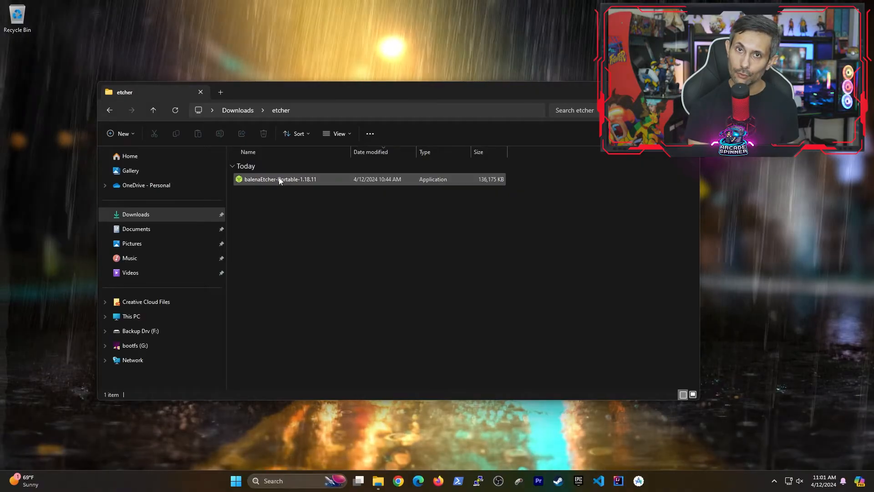
click(280, 180)
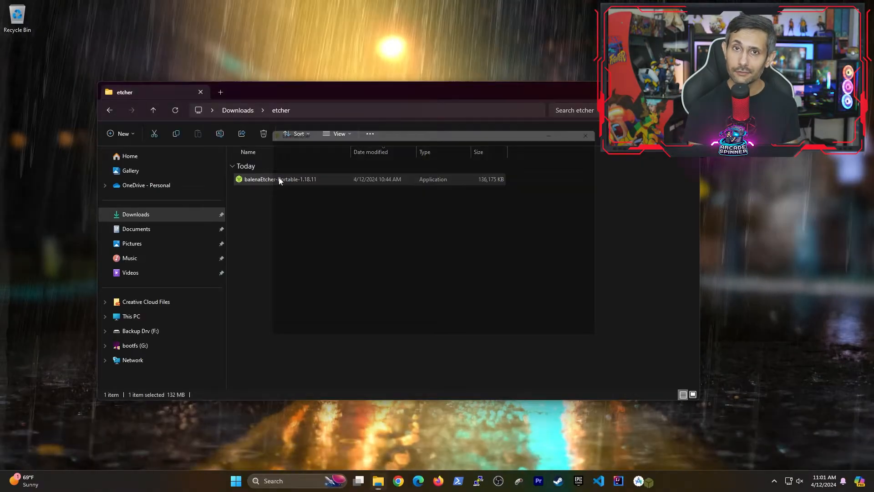
double_click(280, 179)
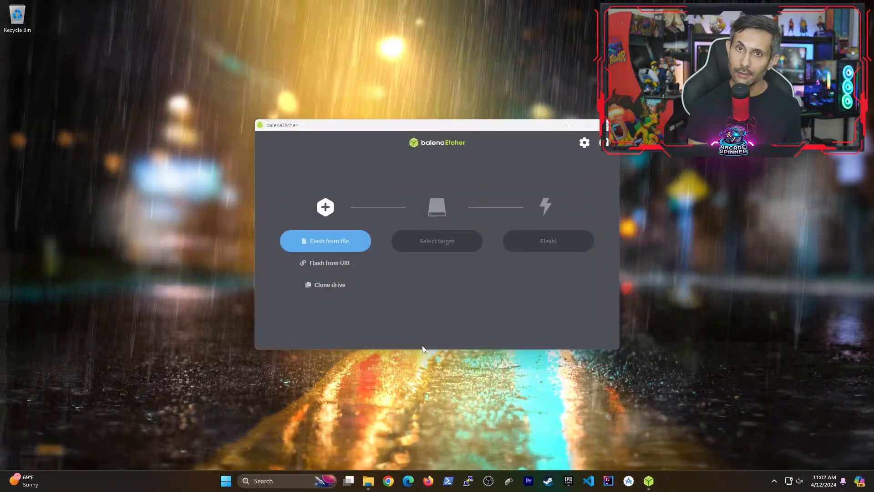
Step: Clone the SDXC Card onto the WD Elements 25A2 USB Device and start the flash
click(325, 240)
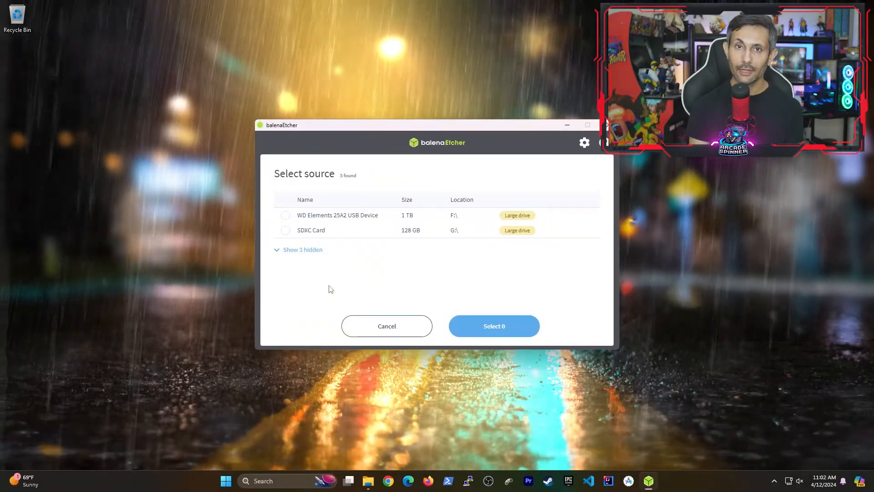
click(285, 230)
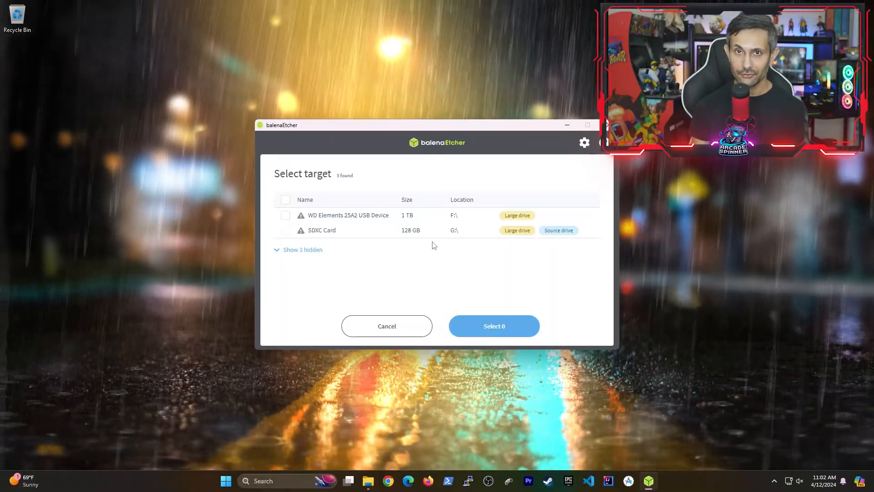
click(285, 215)
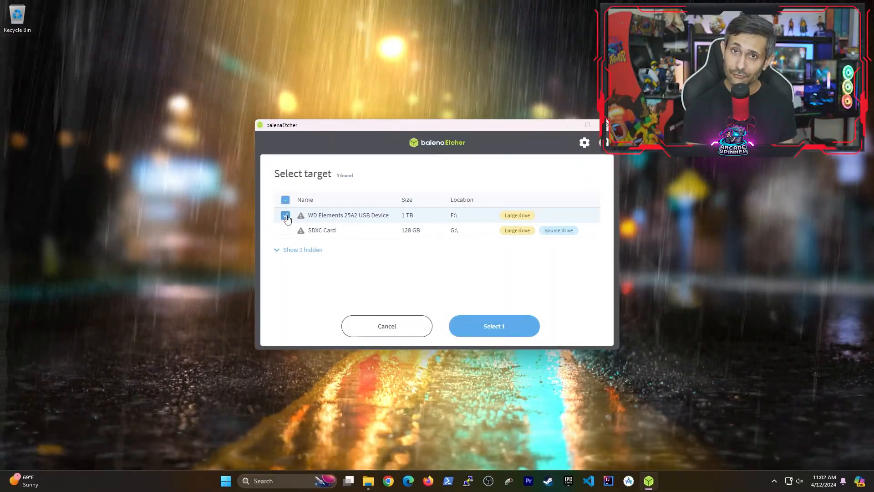
click(493, 326)
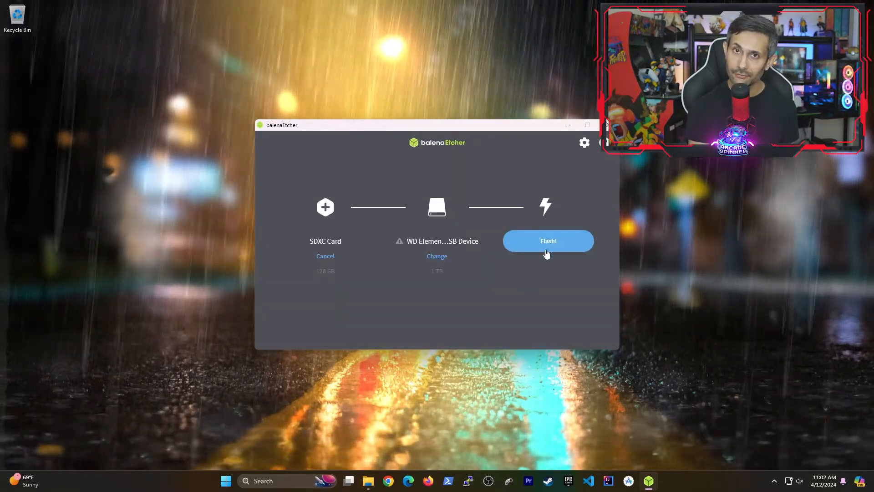
click(547, 240)
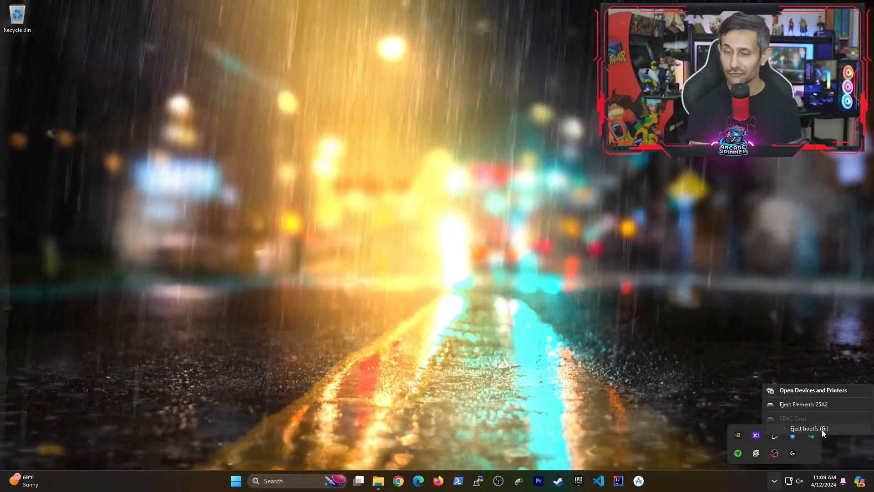
Step: Safely eject the bootfs (G:) card from the tray's USB eject menu
click(808, 428)
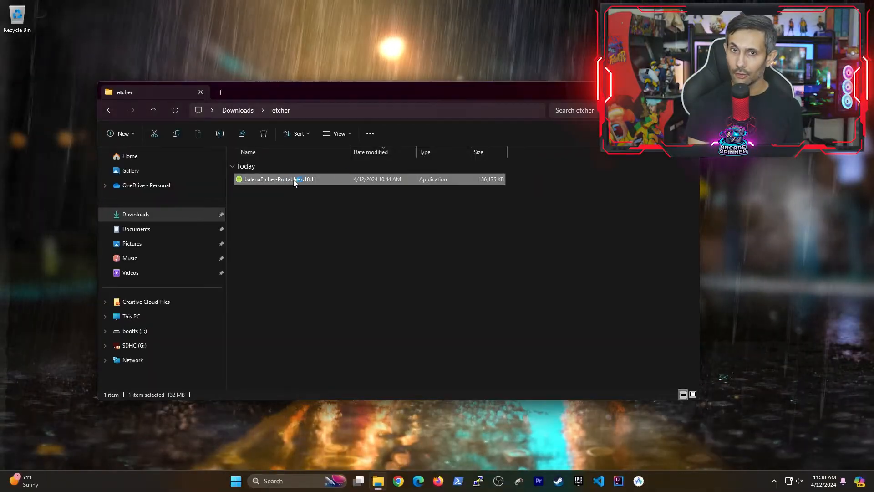
Step: Relaunch Etcher and flash IMG.img from bootfs (F:) onto the SDHC Card
double_click(280, 179)
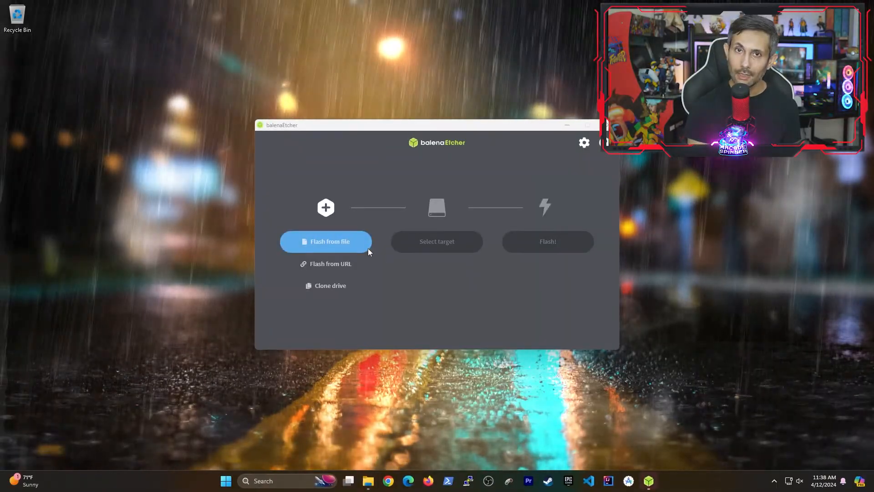
click(326, 240)
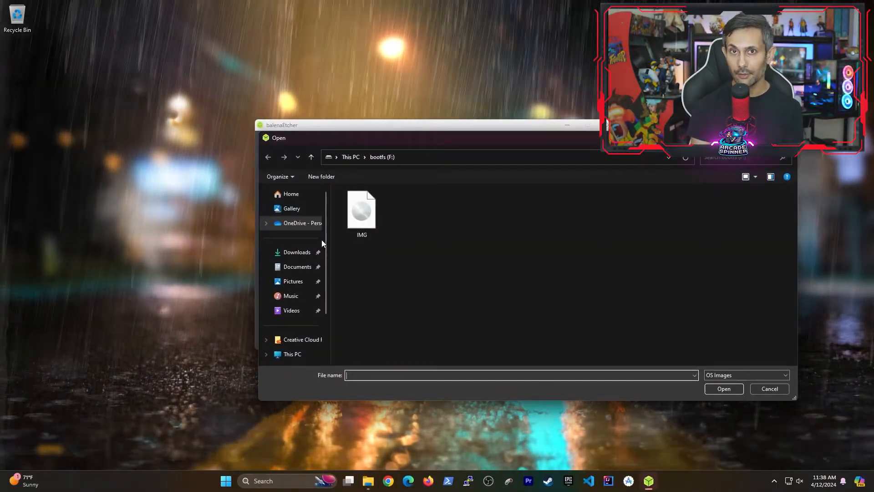
double_click(362, 209)
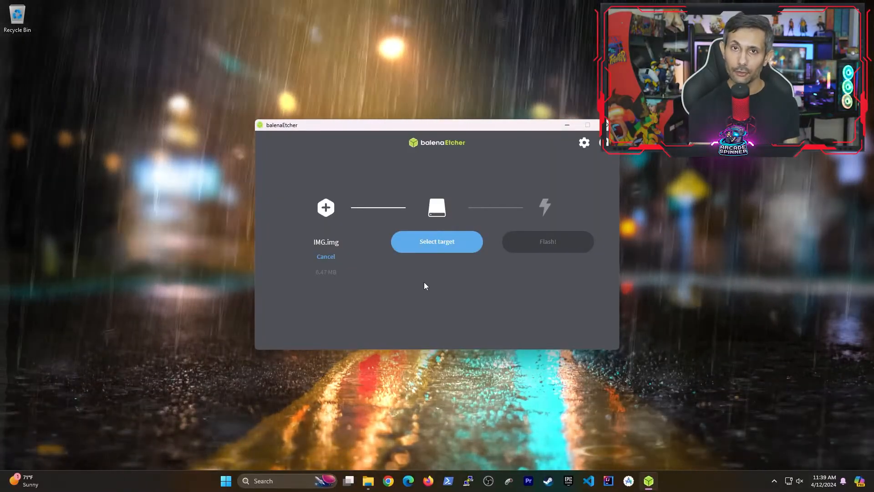
click(436, 242)
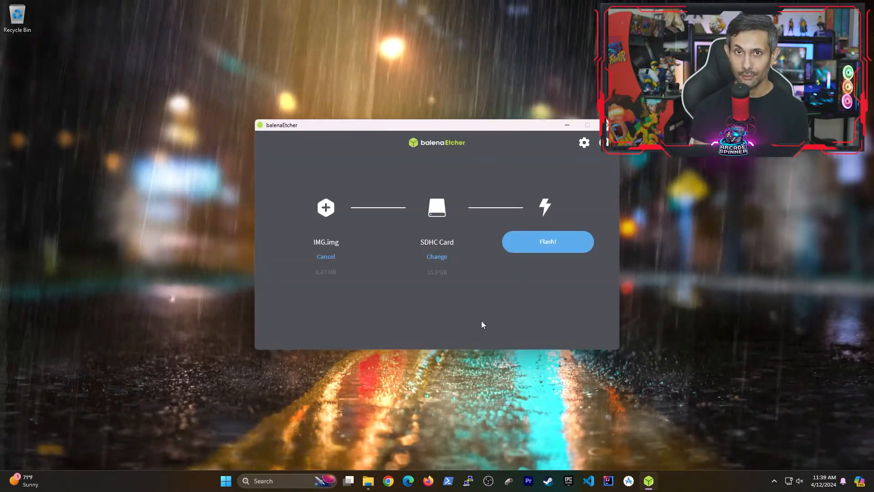
click(547, 241)
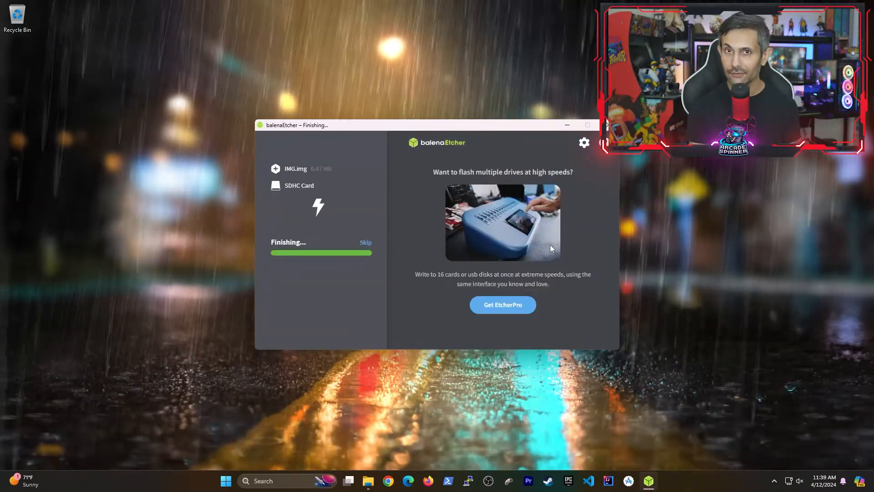